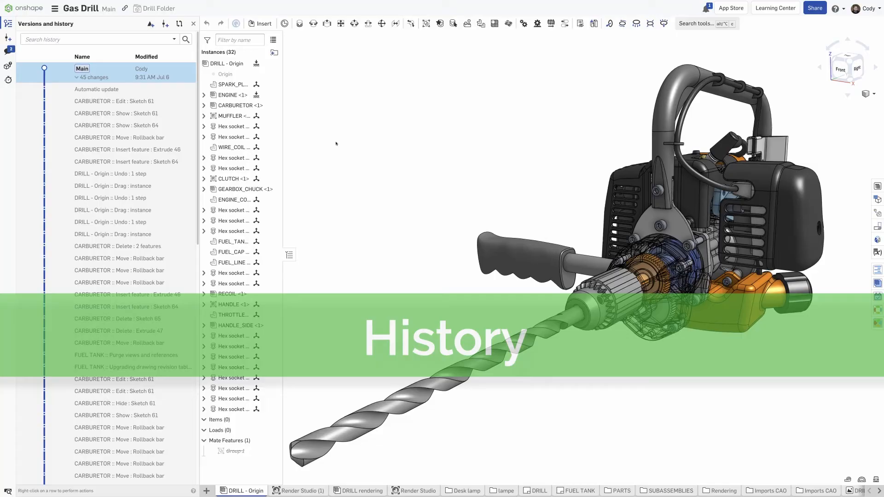
mouse_move(124, 149)
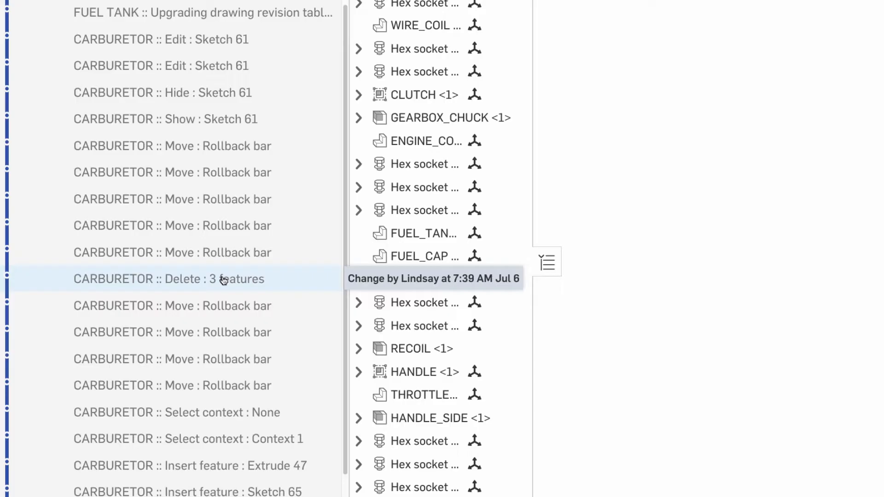
Step: Restore Main to the 'CARBURETOR :: Delete : 3 features' history entry
right_click(170, 279)
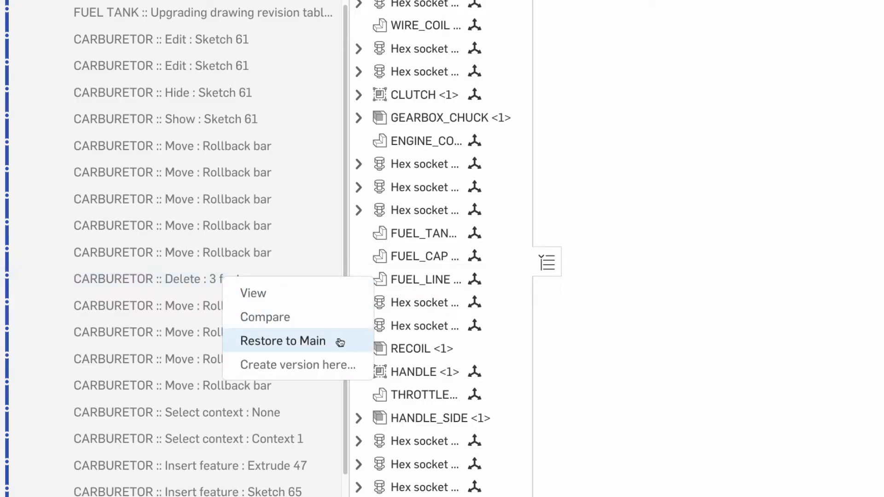
click(283, 341)
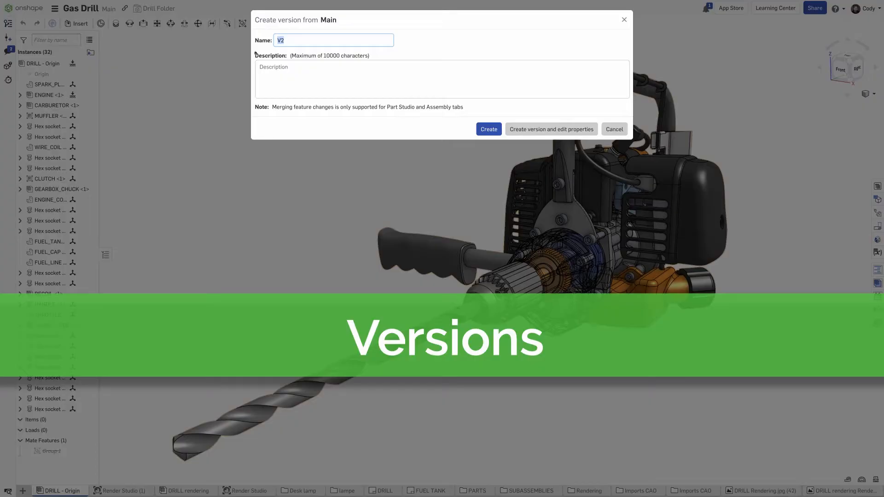
Step: Name the new version 'Initial' and describe it as 'Ready for ma'
text(Initial)
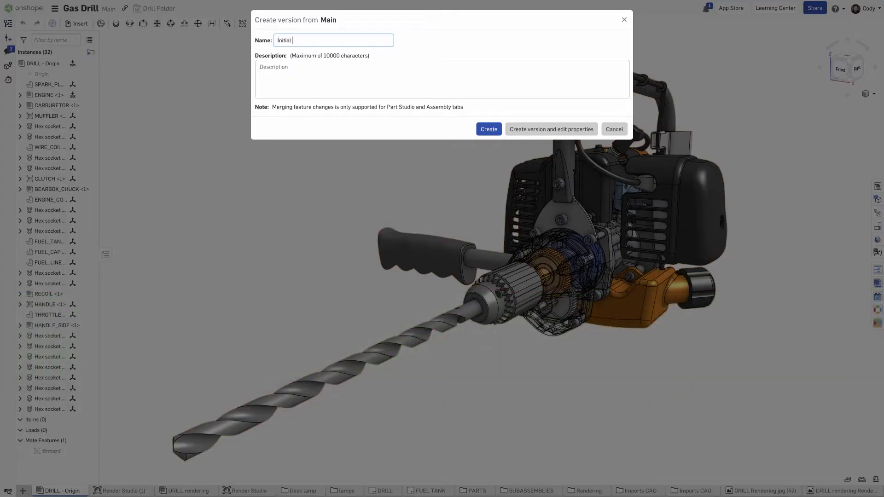
text(Ready for ma)
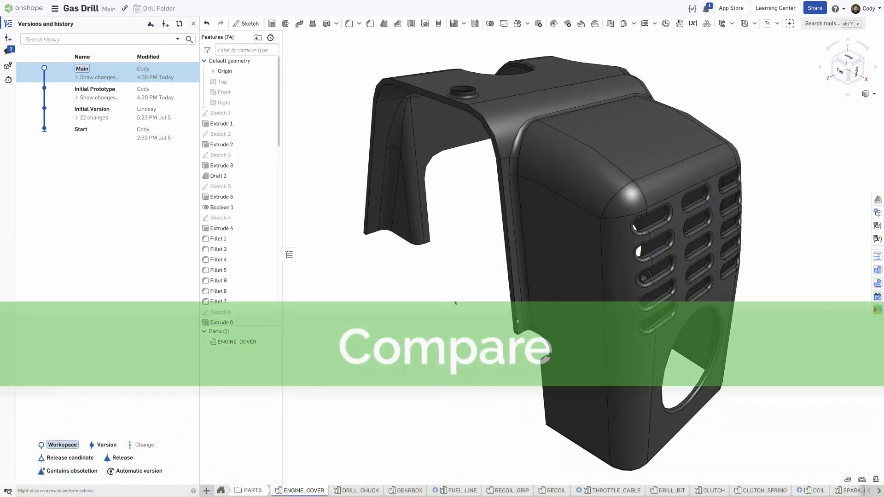
Step: Show the ENGINE_COVER version graph listing Main, Initial Prototype, Initial Version and Start
click(92, 113)
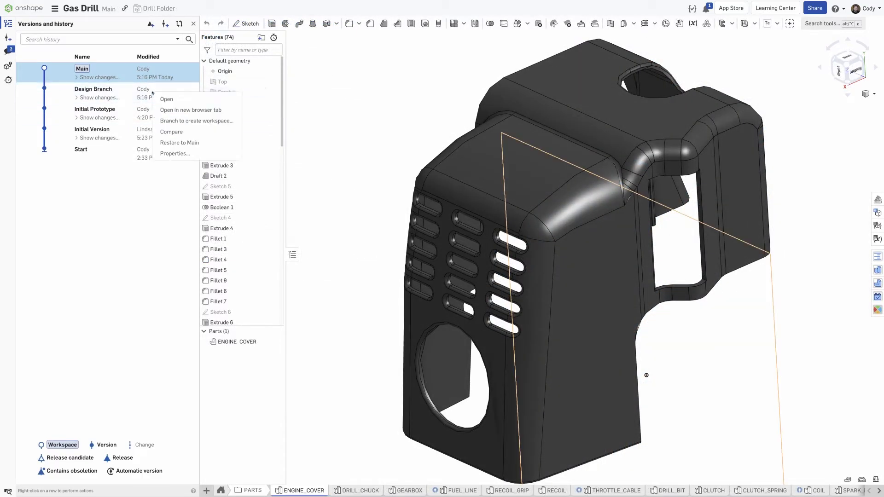
Step: Create a new workspace branched from the Design Branch version
click(196, 121)
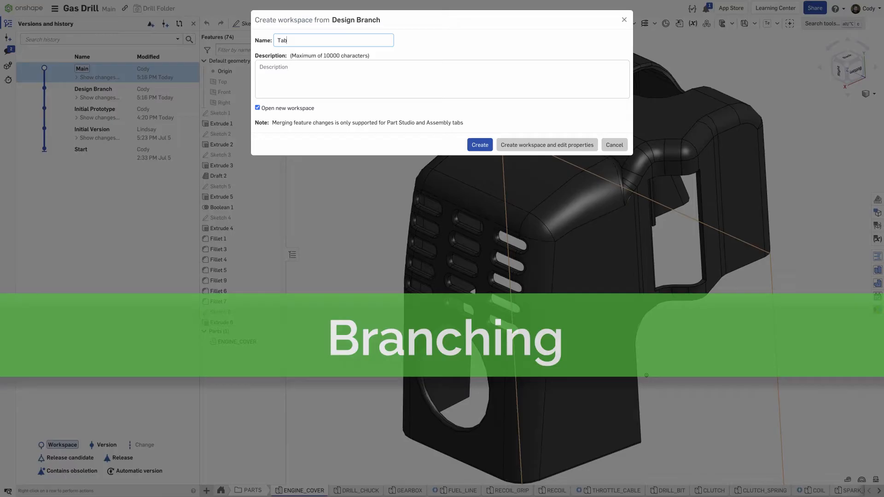
click(478, 145)
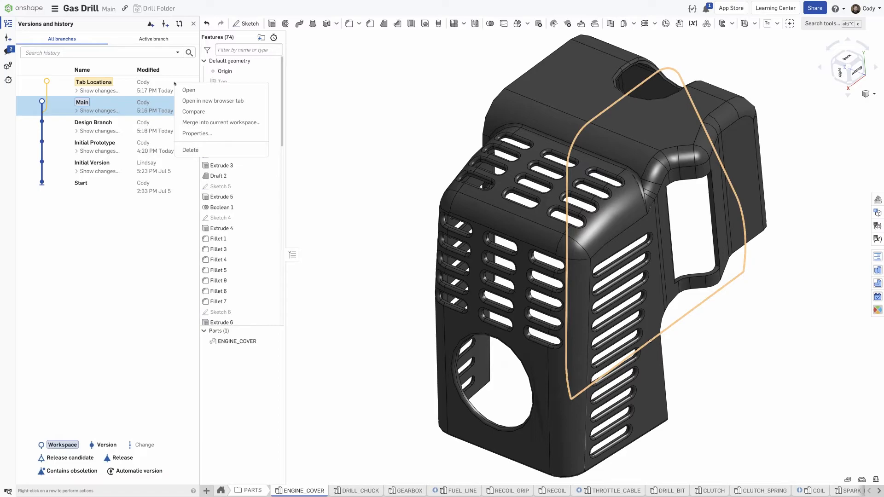
Step: Merge Tab Locations into Main, keeping 'Merge changes' for the edited tabs
click(221, 122)
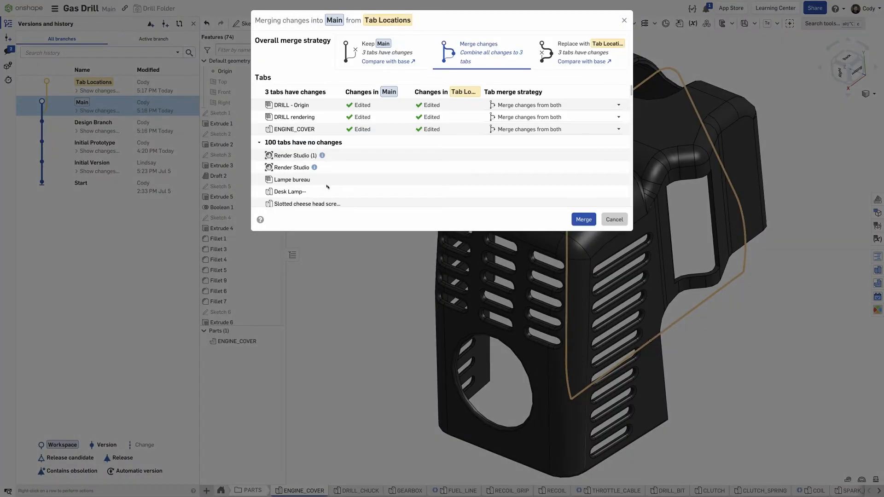
click(583, 219)
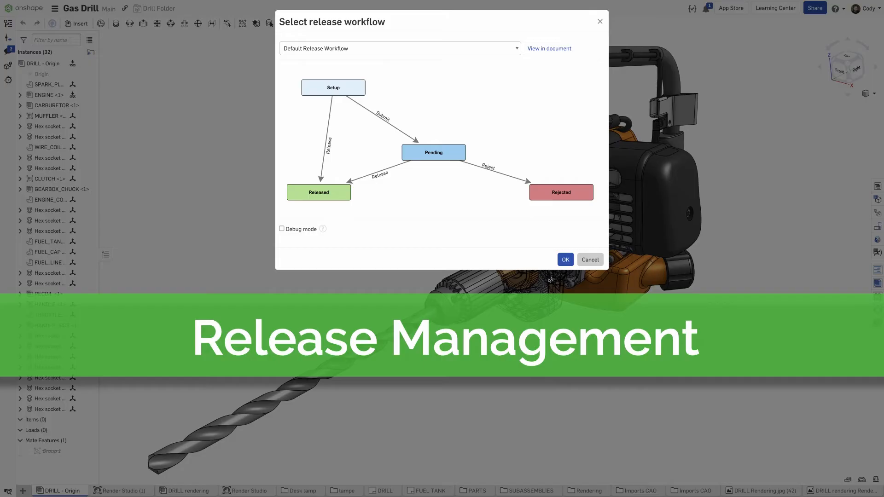
Step: Accept the default release workflow and go to Enterprise Release management settings
click(564, 259)
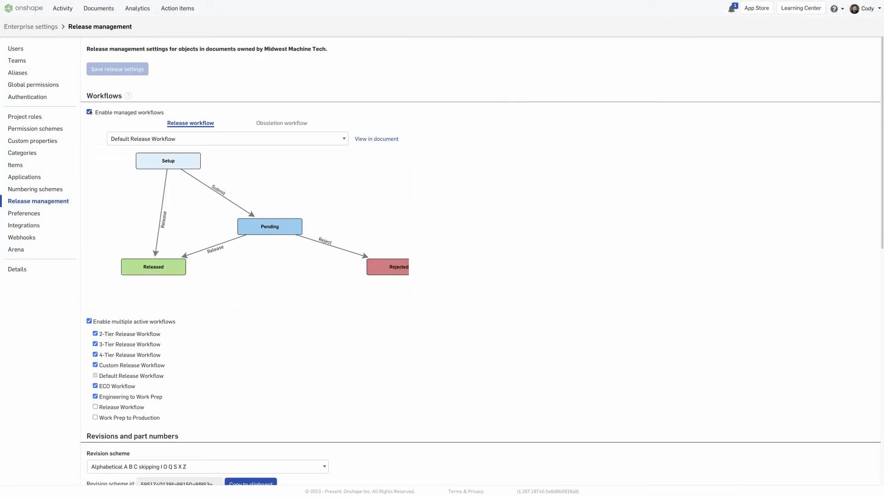
click(228, 139)
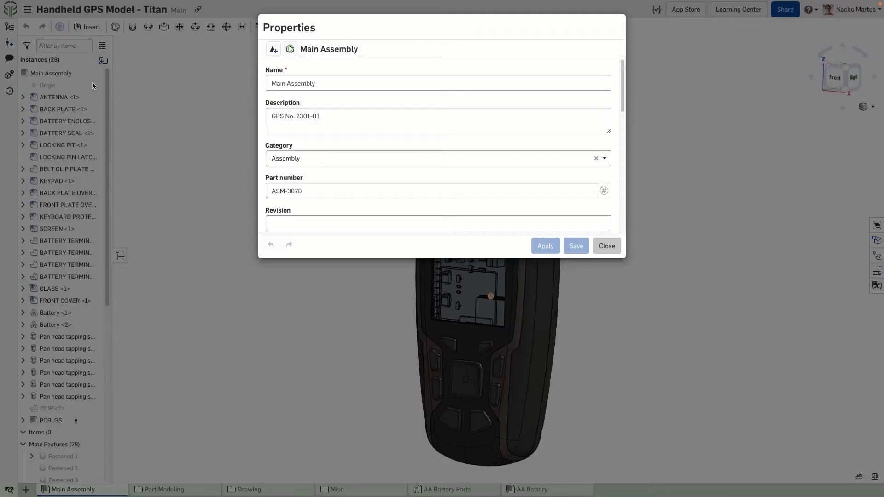
Step: Sync the Handheld GPS Main Assembly item to Arena from its Properties dialog
click(290, 49)
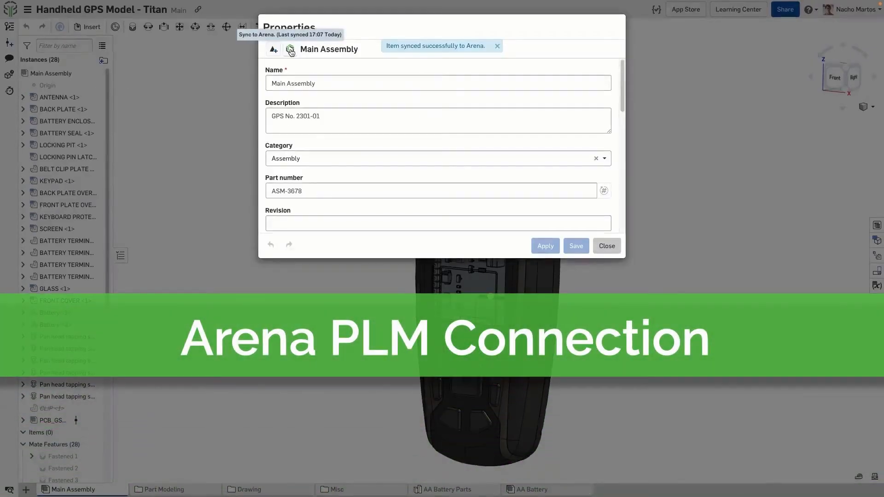